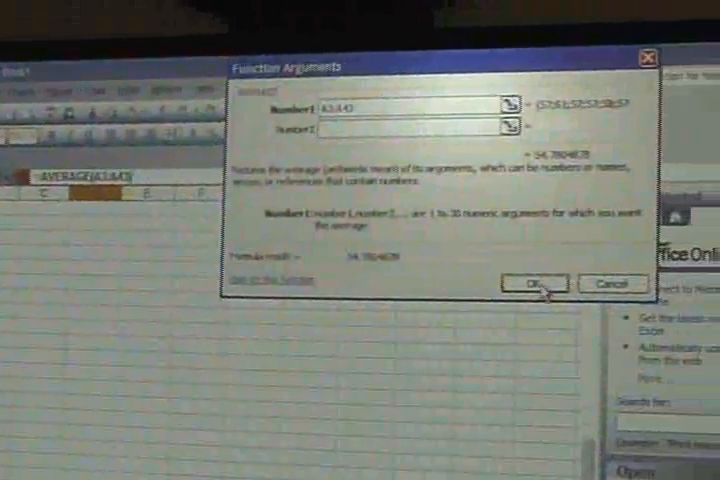
Confirm the AVERAGE function on the A-column range, putting the mean 54.78049 in column D.
left_click(533, 284)
type("mean")
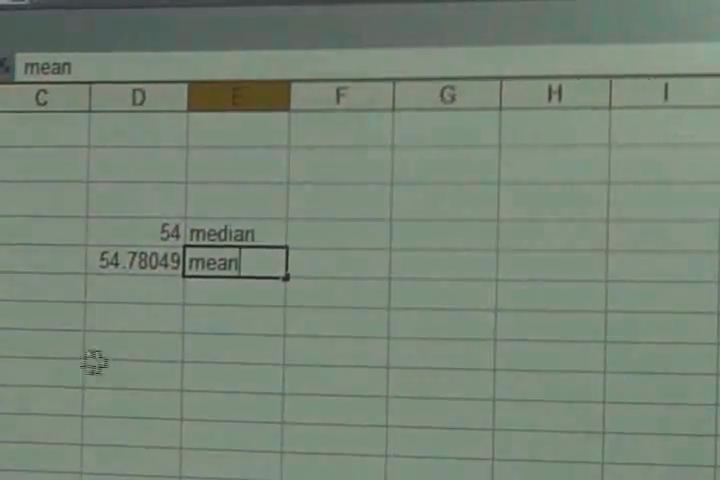